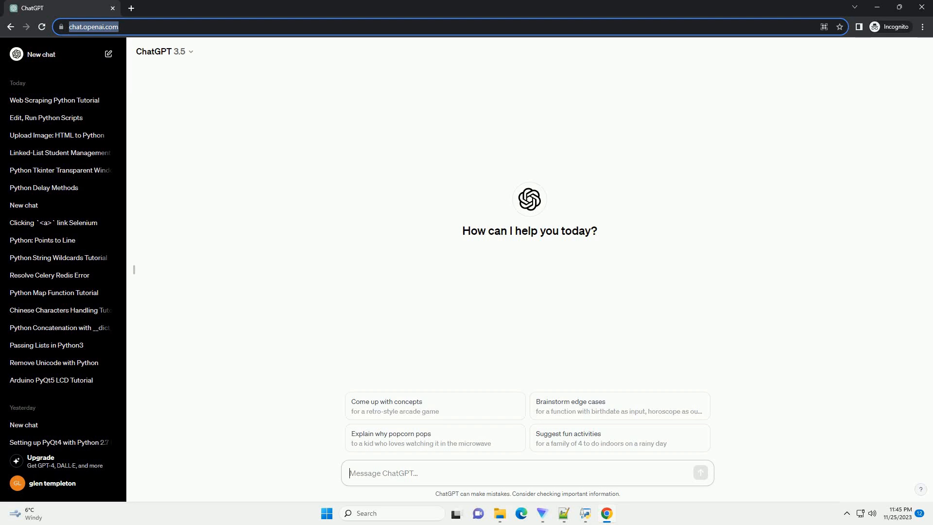
Step: Ask ChatGPT for a Python example reorganizing a dictionary of file paths by a search string
{"action": "left_click", "coordinate": [700, 473]}
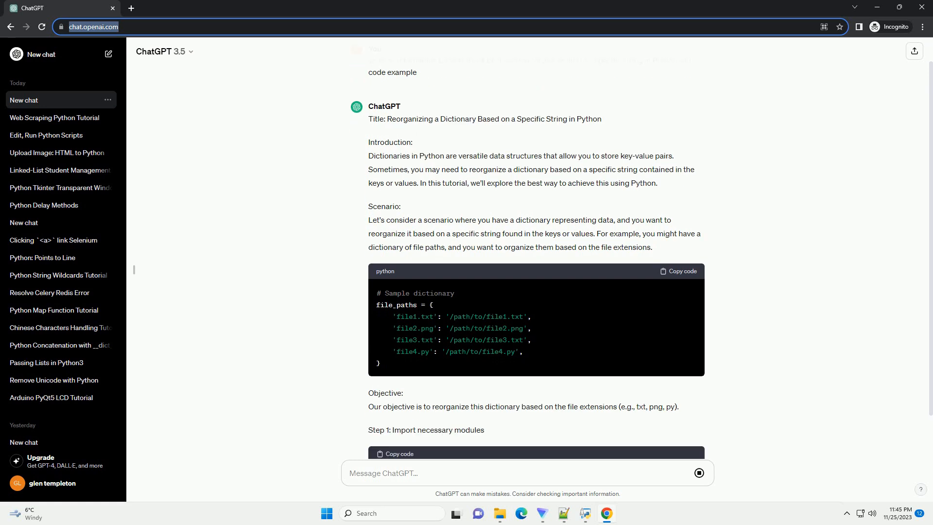
Step: Scroll through the answer's os import, reorganizing function, 'txt' usage example, and explanation
{"action": "scroll", "scroll_direction": "down", "scroll_amount": 3}
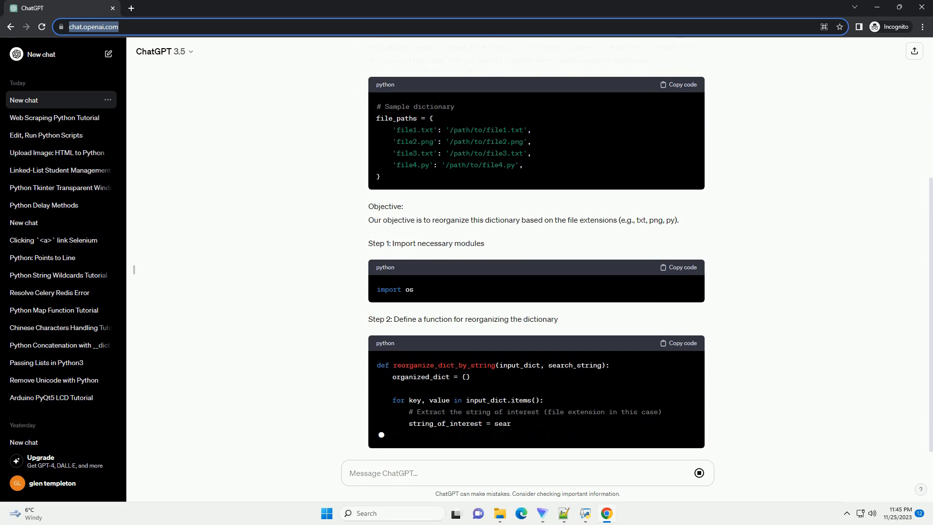
{"action": "scroll", "scroll_direction": "down", "scroll_amount": 3}
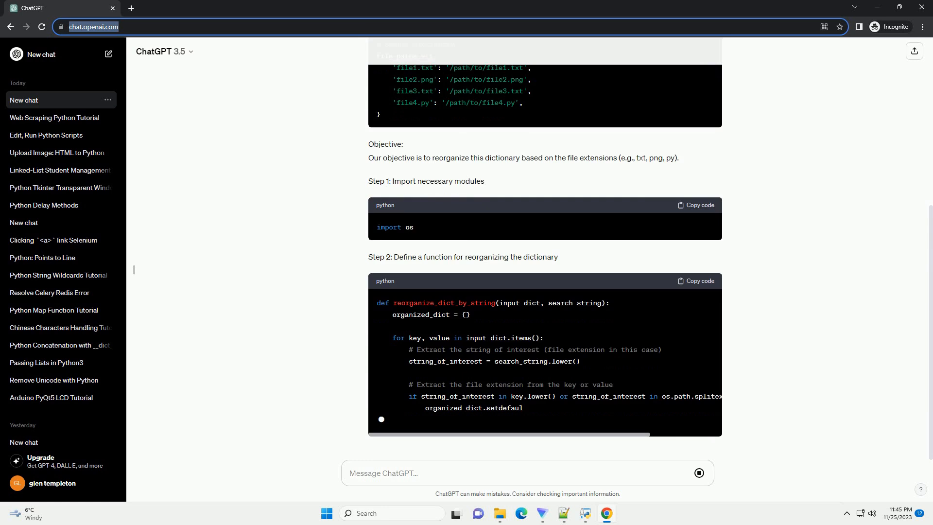
{"action": "scroll", "scroll_direction": "down", "scroll_amount": 3}
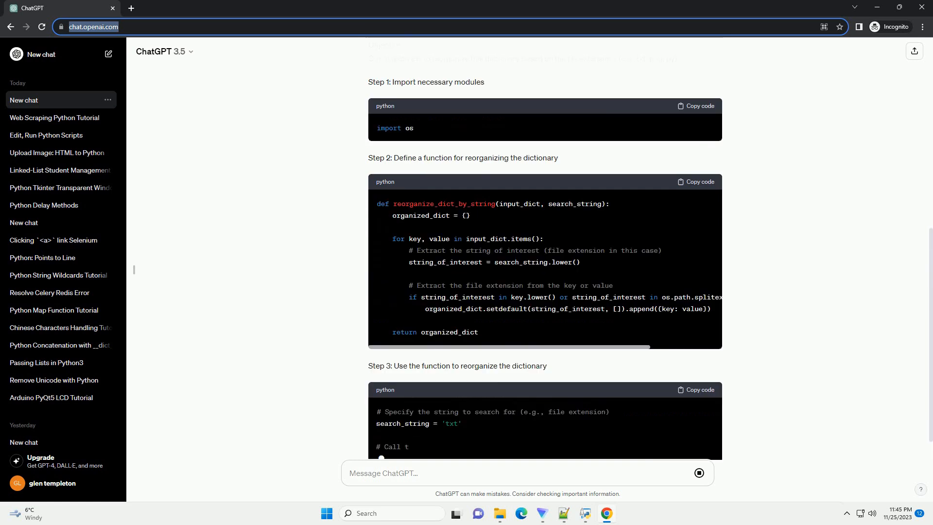
{"action": "scroll", "scroll_direction": "down", "scroll_amount": 3}
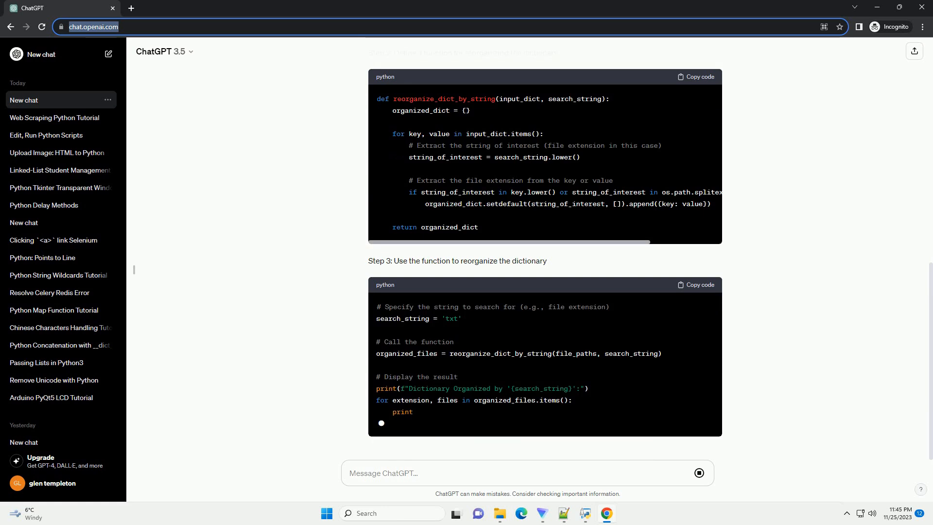
{"action": "scroll", "scroll_direction": "down", "scroll_amount": 3}
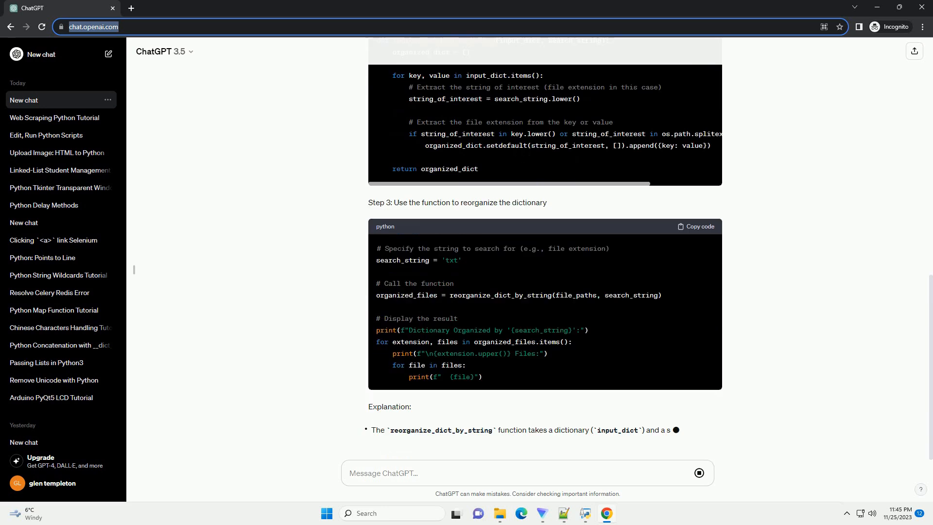
{"action": "scroll", "scroll_direction": "down", "scroll_amount": 3}
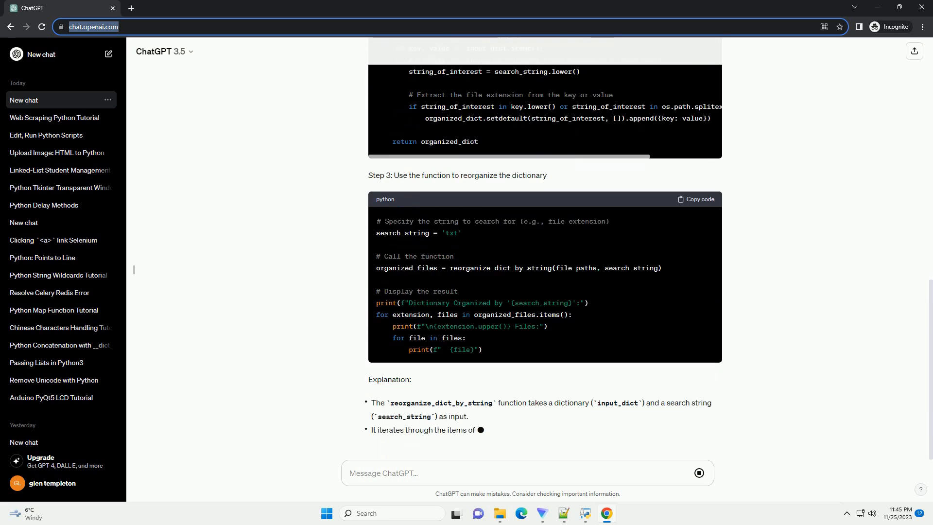